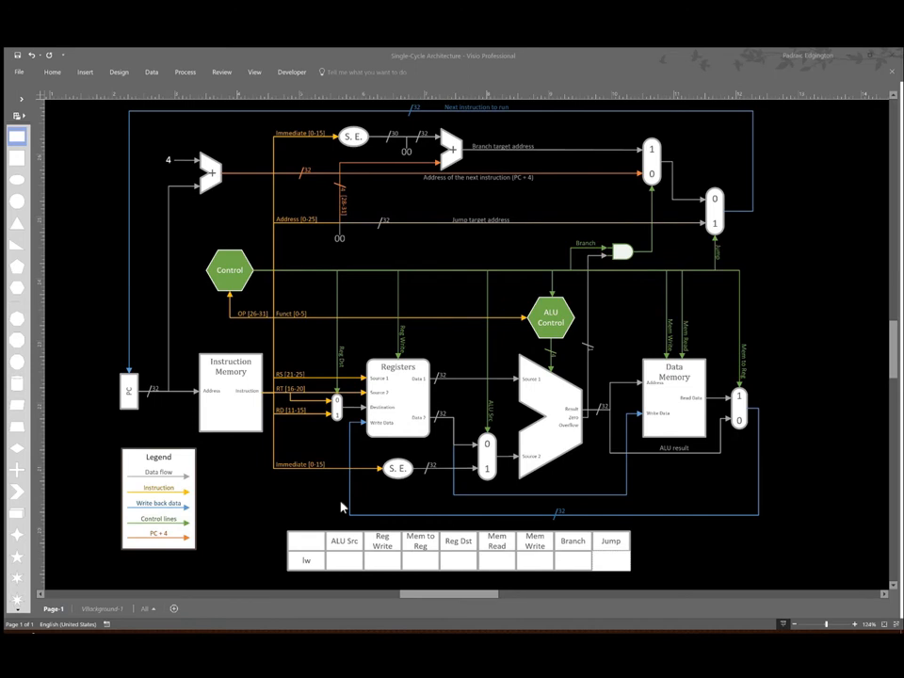
mouse_move(423, 392)
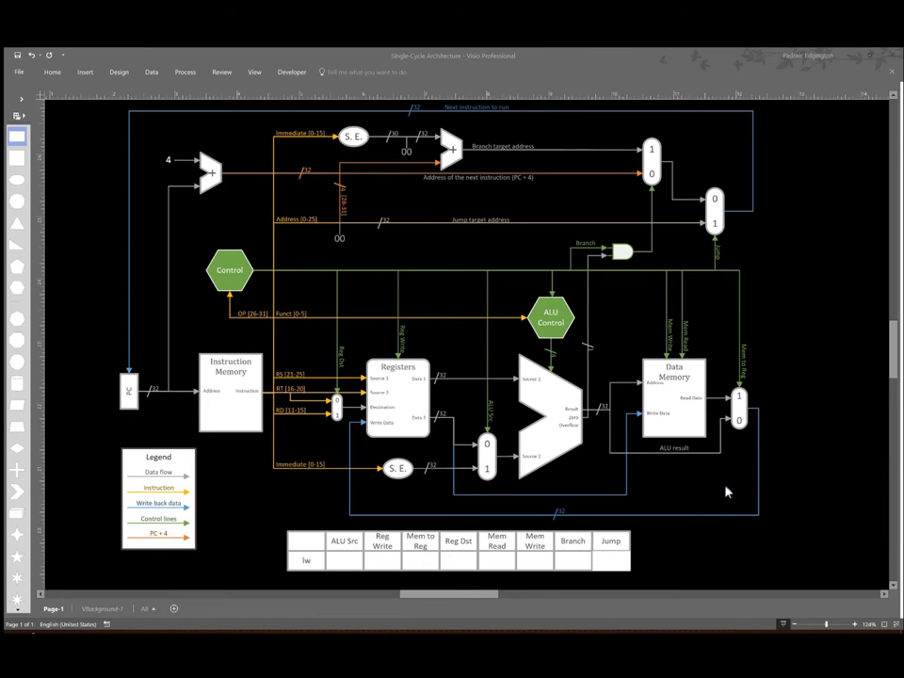
mouse_move(383, 433)
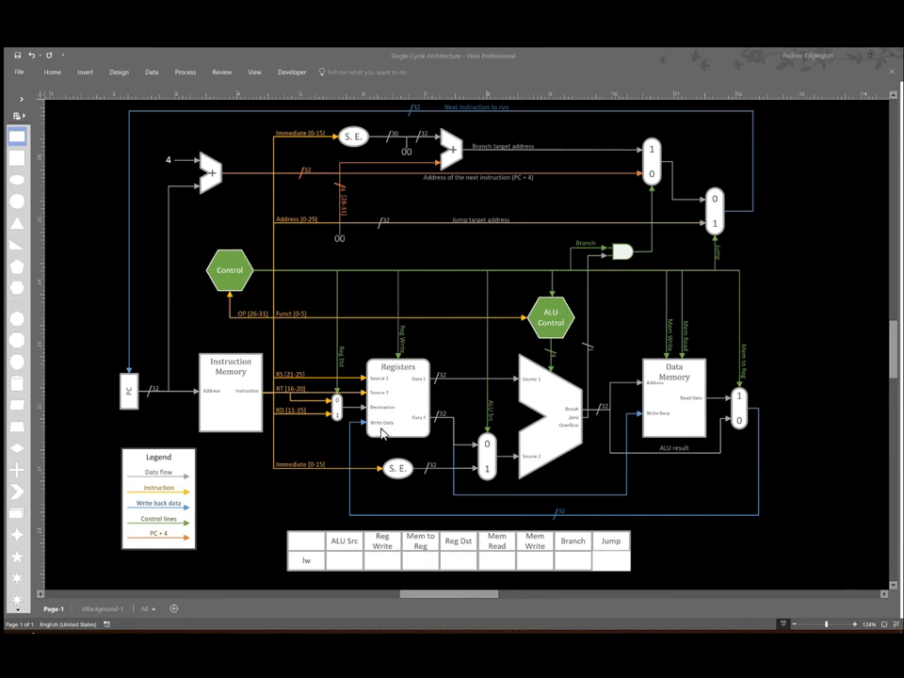
mouse_move(530, 396)
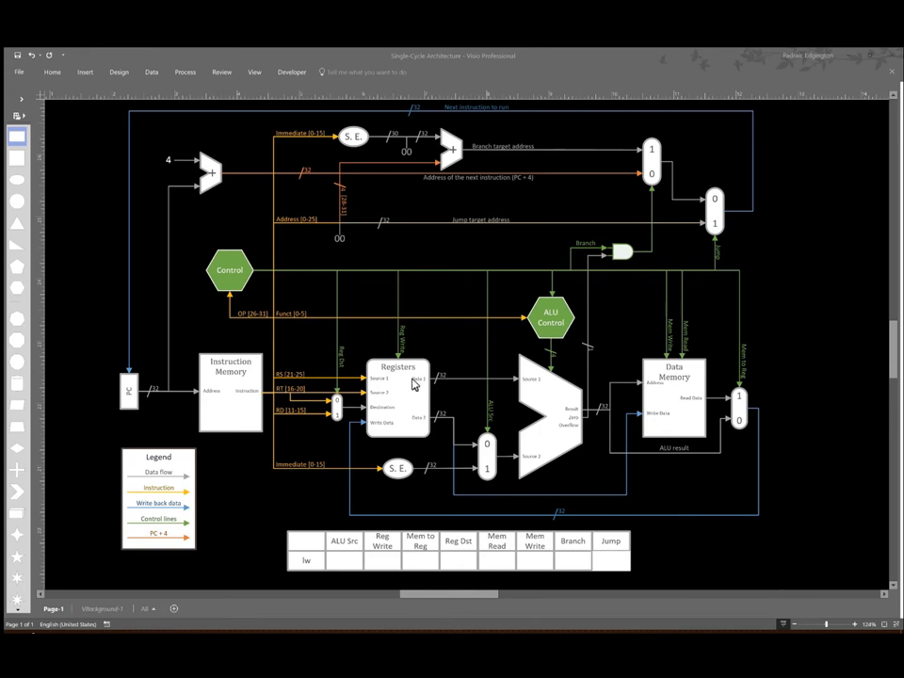
mouse_move(490, 470)
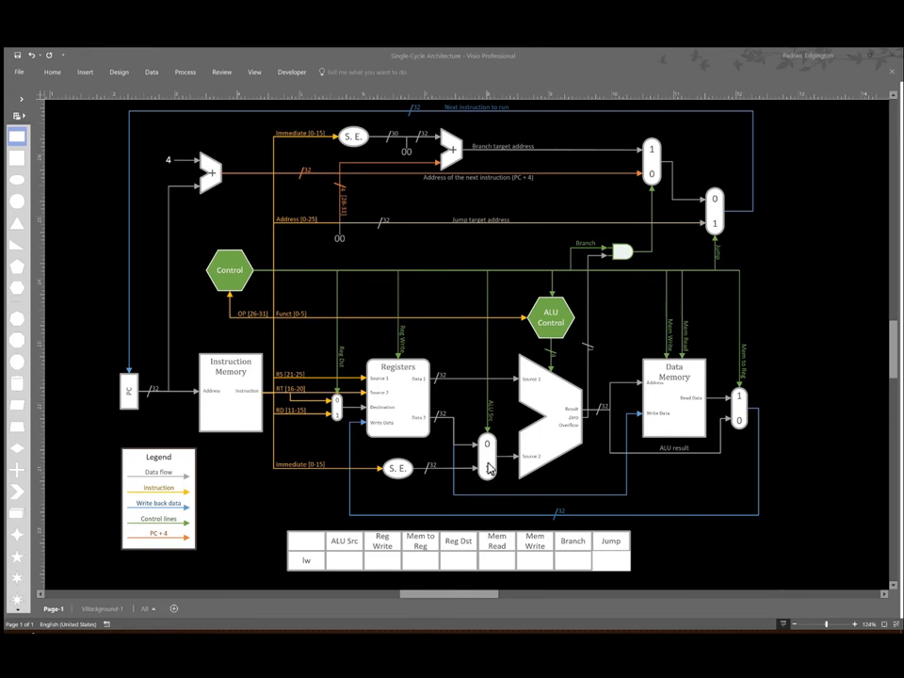
mouse_move(421, 480)
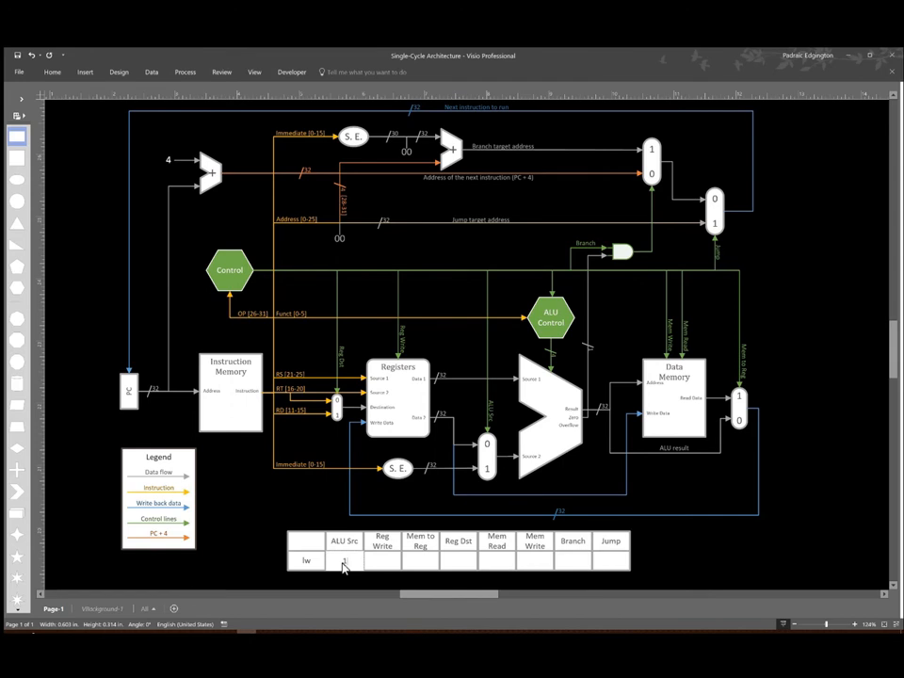
Step: Enter 1 as the lw row's ALU Src value and move to its Reg Write cell
type("1")
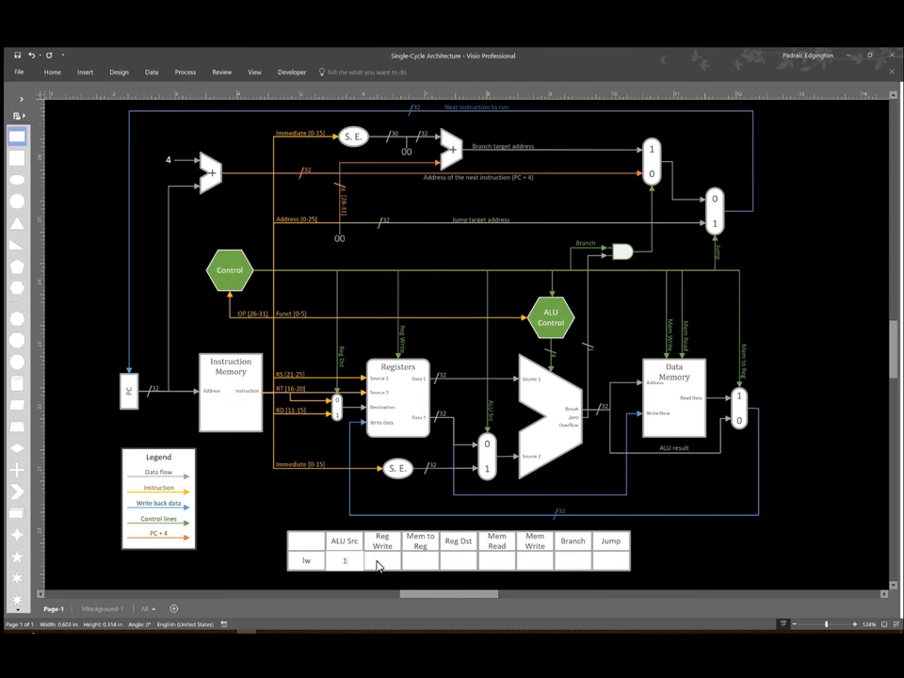
left_click(382, 561)
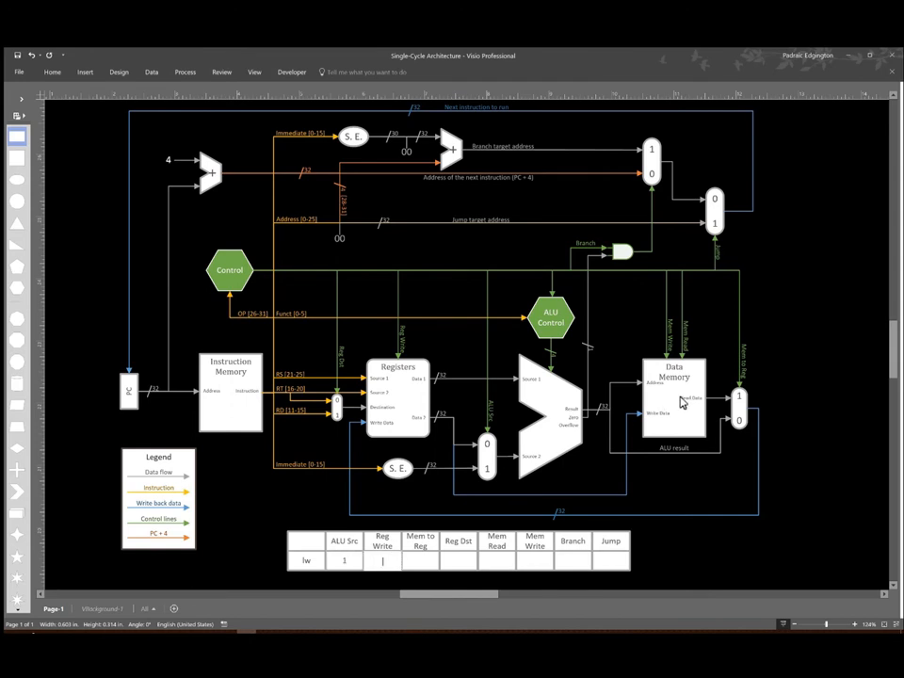
mouse_move(630, 403)
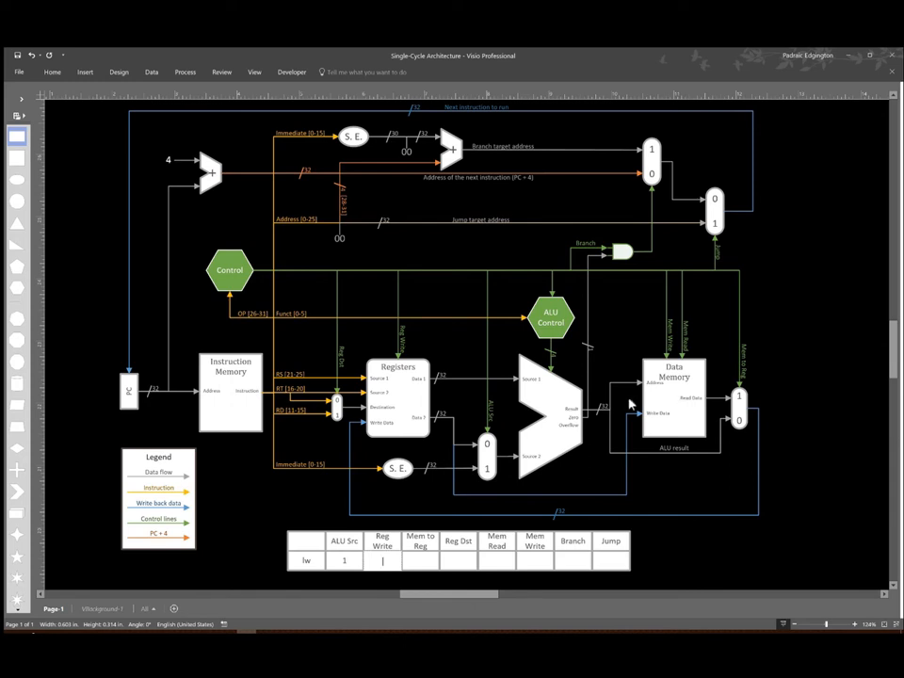
mouse_move(407, 421)
type("1")
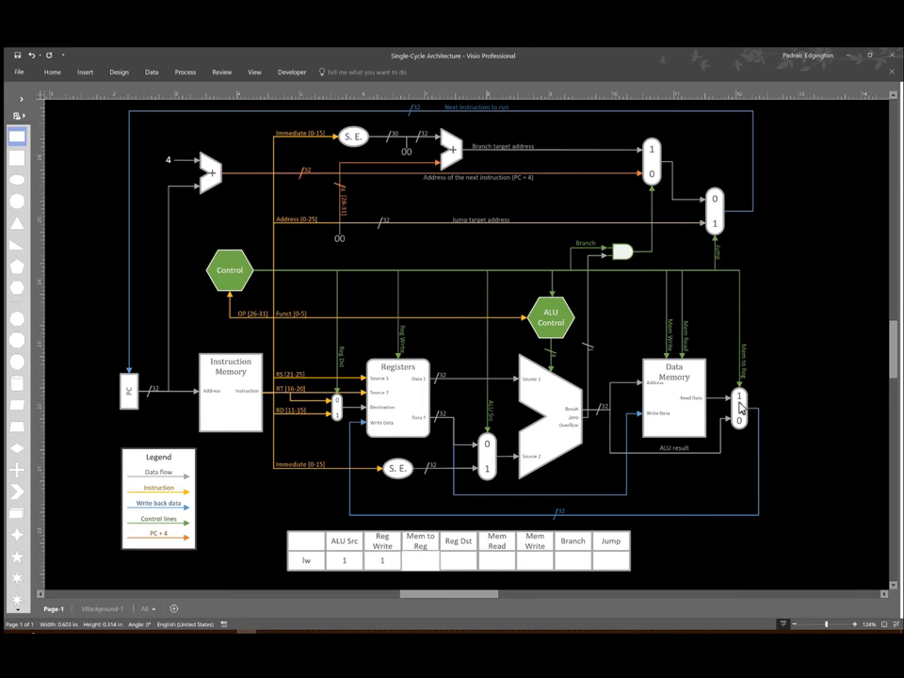
mouse_move(669, 394)
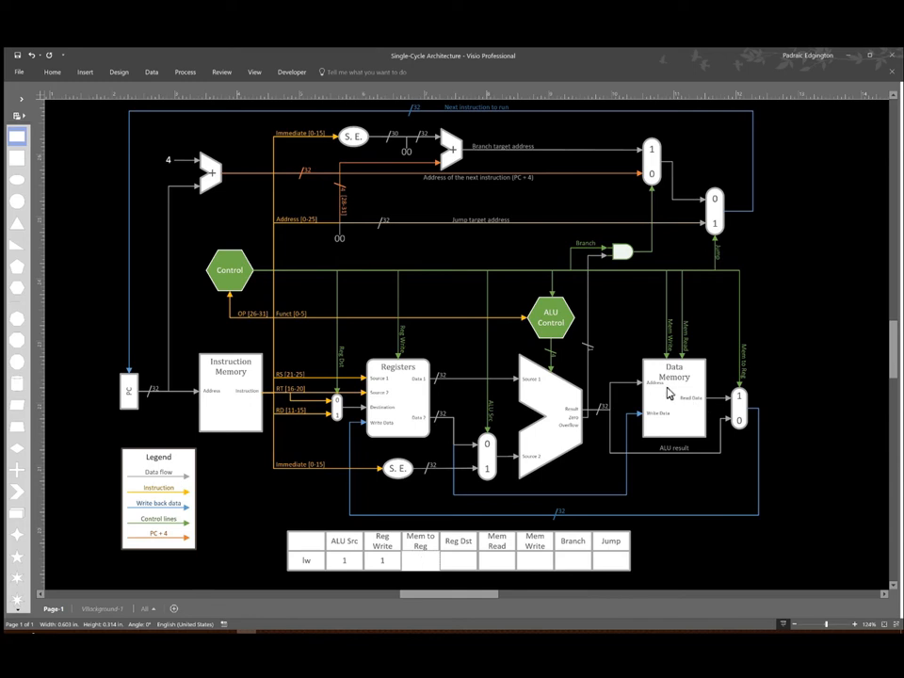
mouse_move(475, 540)
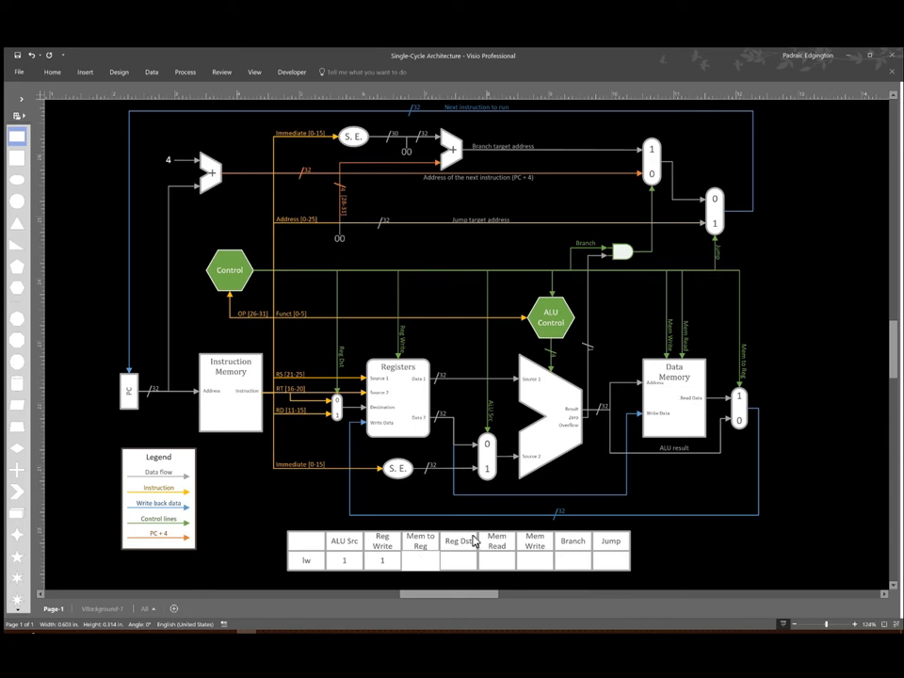
Step: Enter 1, 0 and 1 in the lw row's Mem to Reg, Reg Dst and Mem Read cells
type("1")
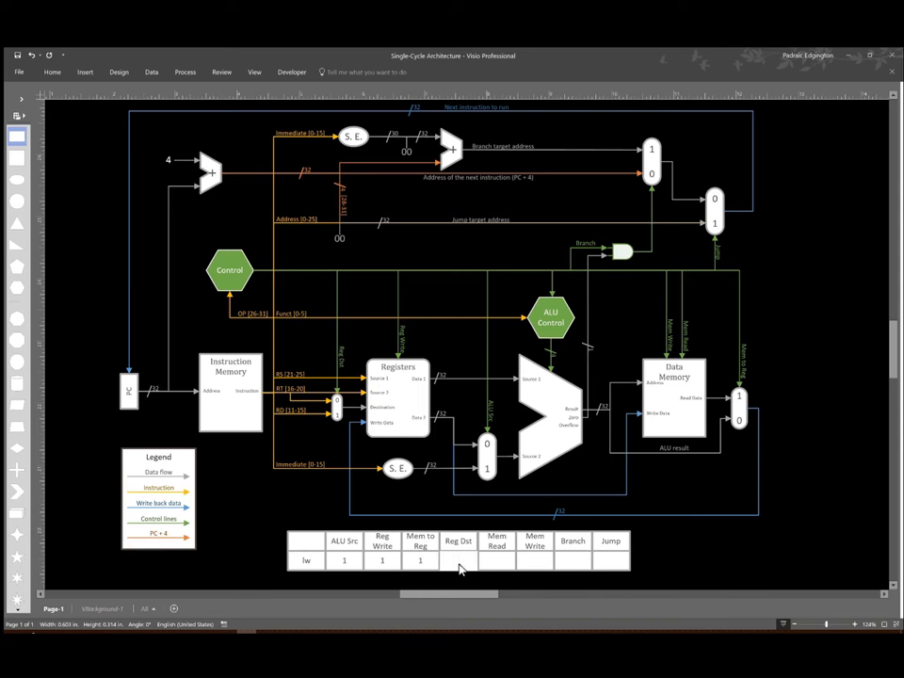
mouse_move(280, 400)
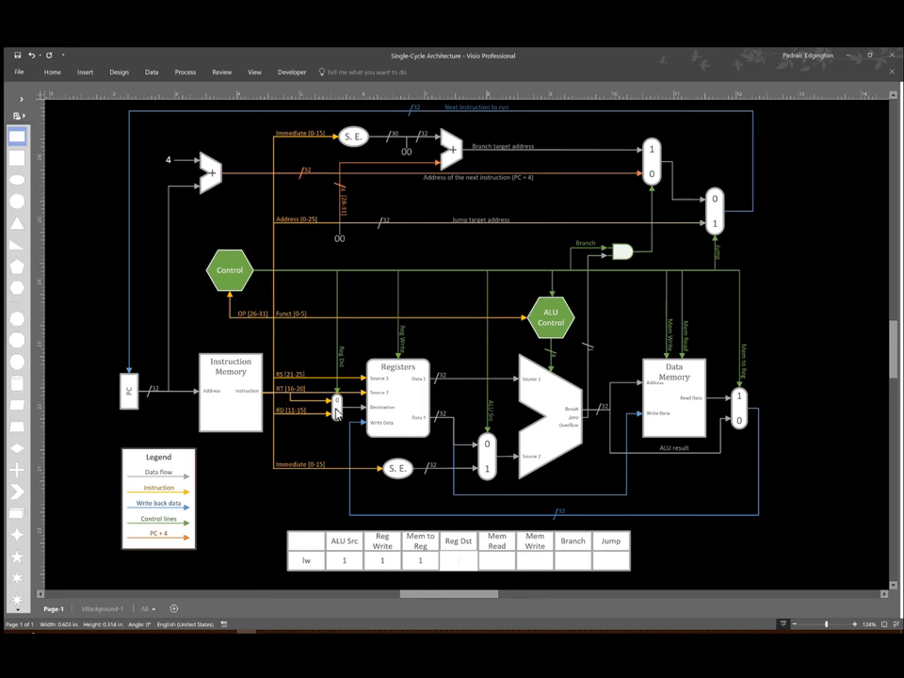
mouse_move(463, 572)
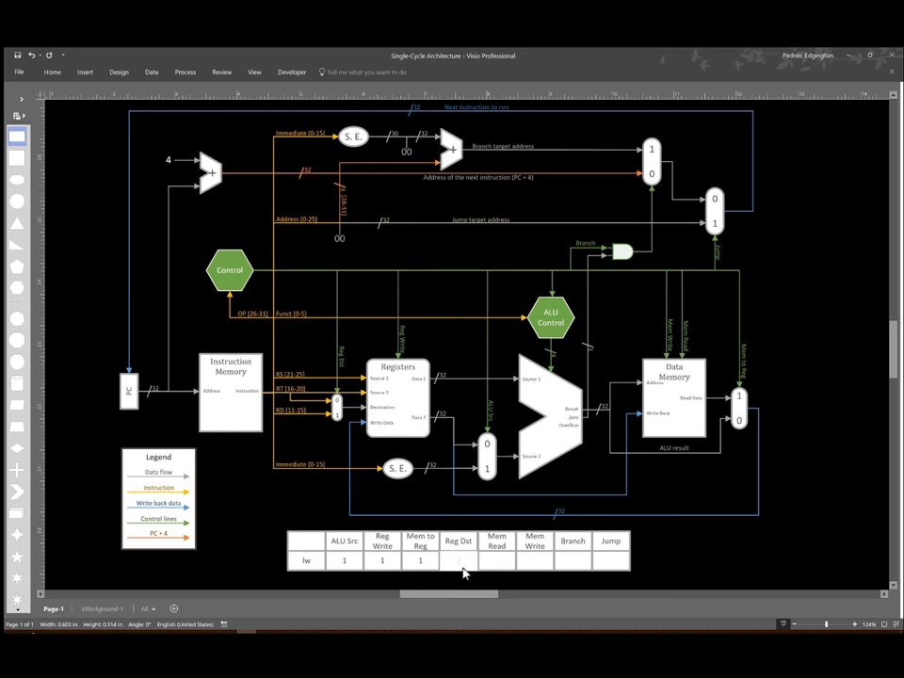
type("0")
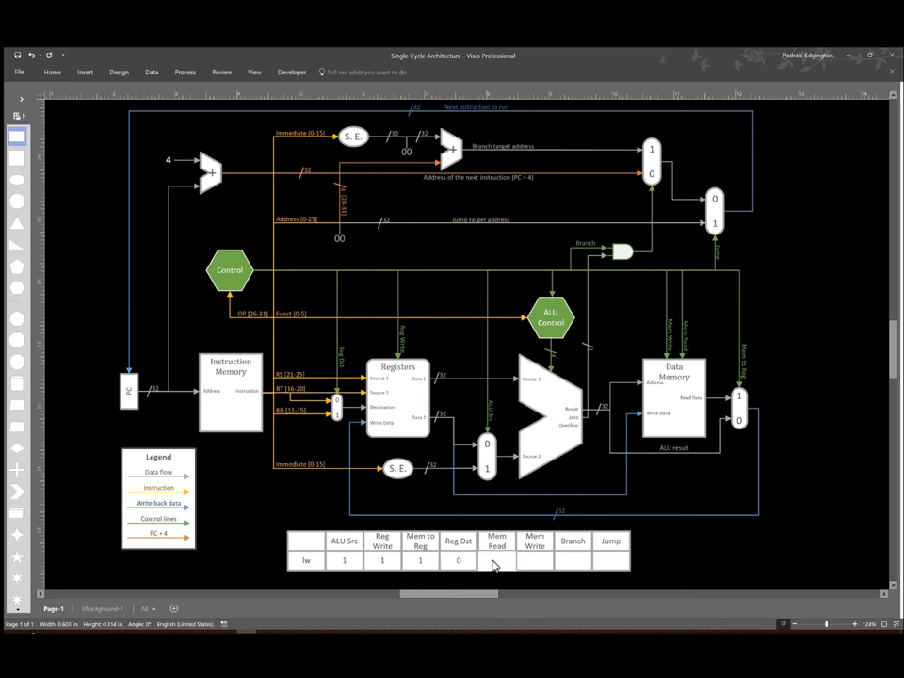
type("1")
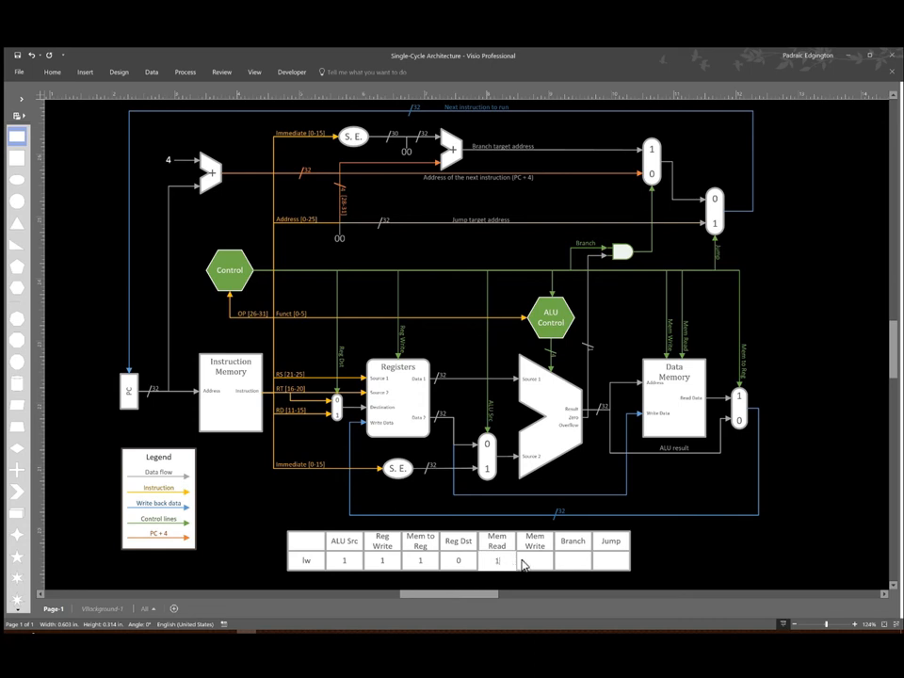